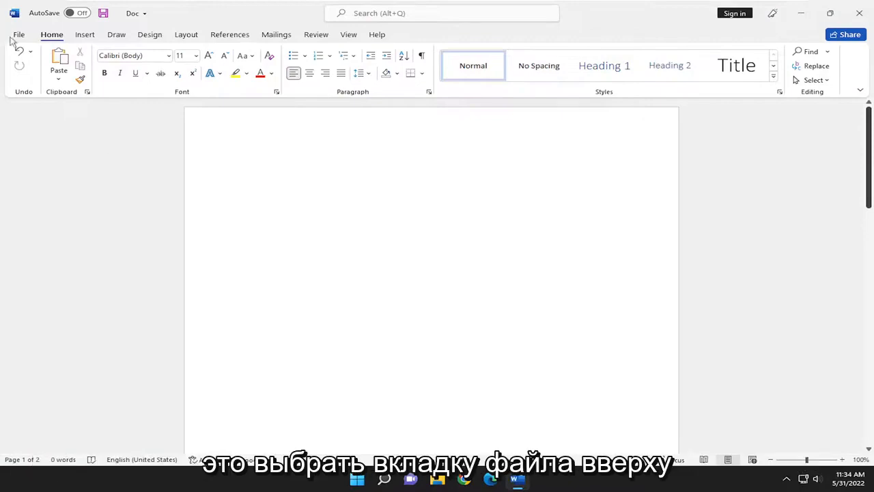
Reach Word Options from the File backstage view.
{"action": "left_click", "coordinate": [19, 34]}
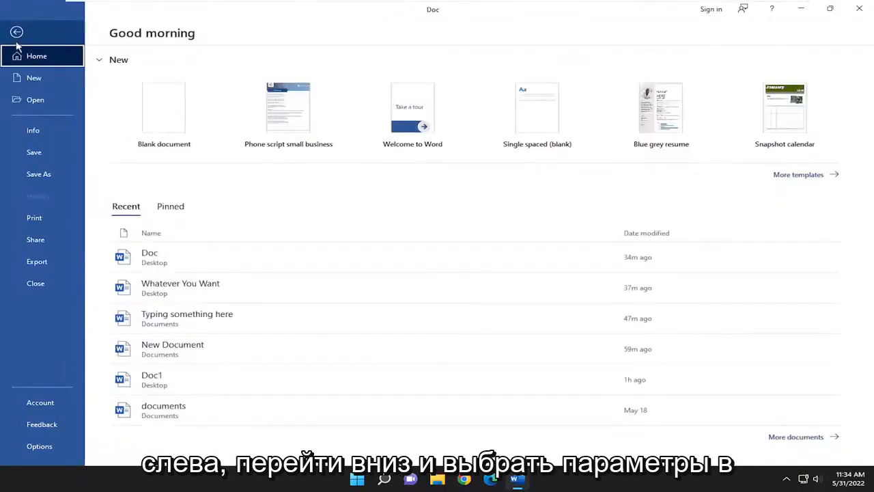
{"action": "left_click", "coordinate": [38, 445]}
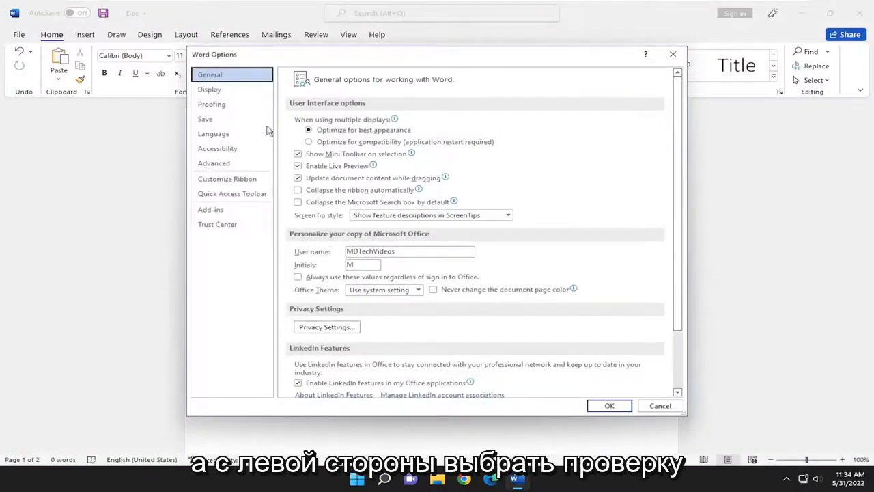
Go to Proofing and bring up the Custom Dictionaries list.
{"action": "left_click", "coordinate": [211, 104]}
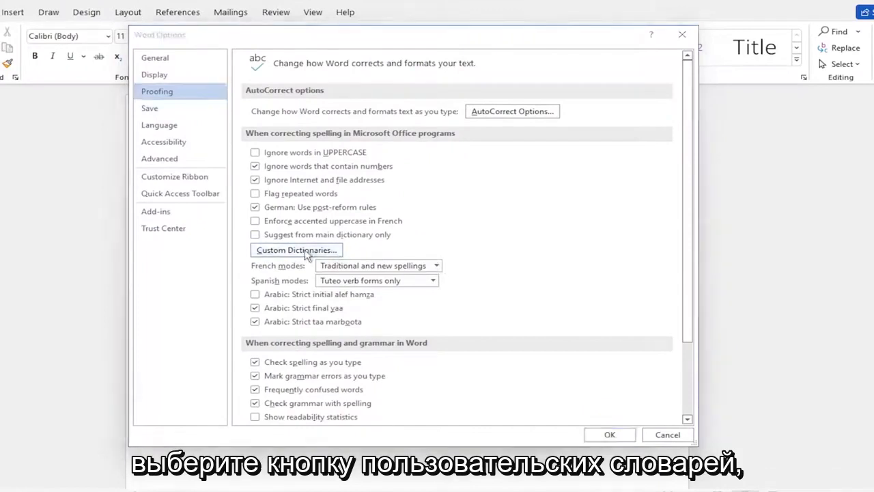
{"action": "left_click", "coordinate": [295, 249]}
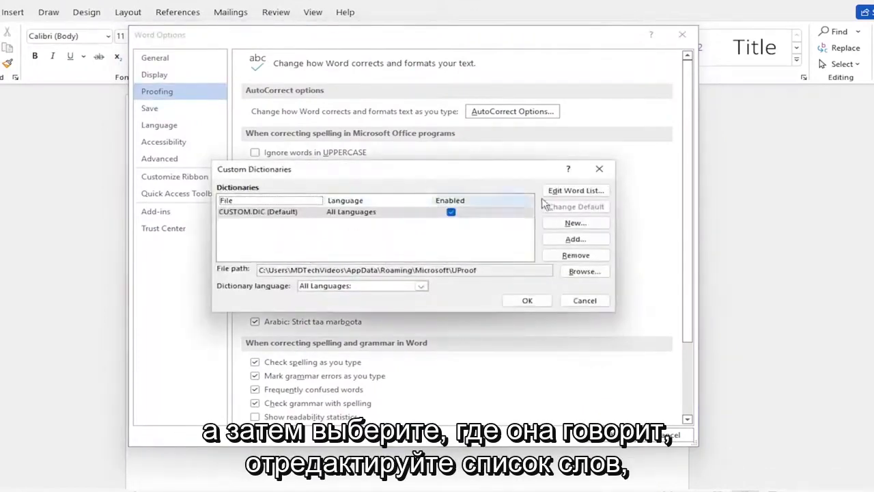
Add 'treees' to the default custom dictionary's word list and confirm.
{"action": "left_click", "coordinate": [575, 190]}
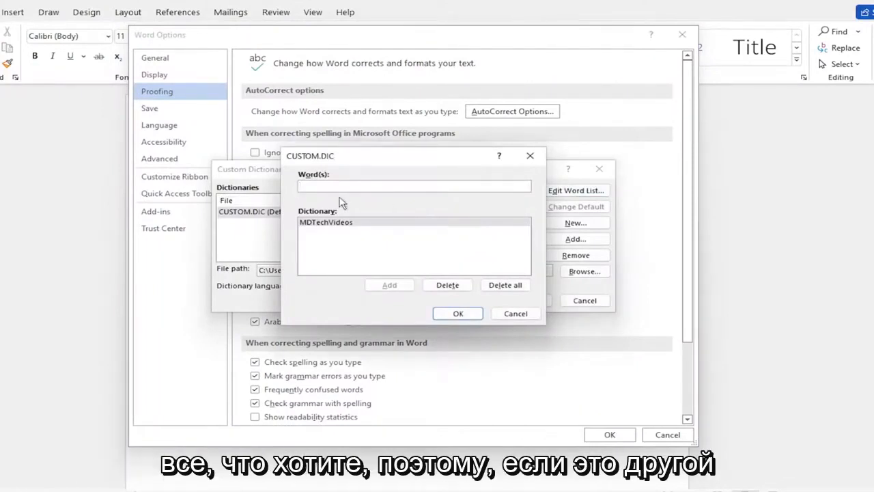
{"action": "type", "text": "tr"}
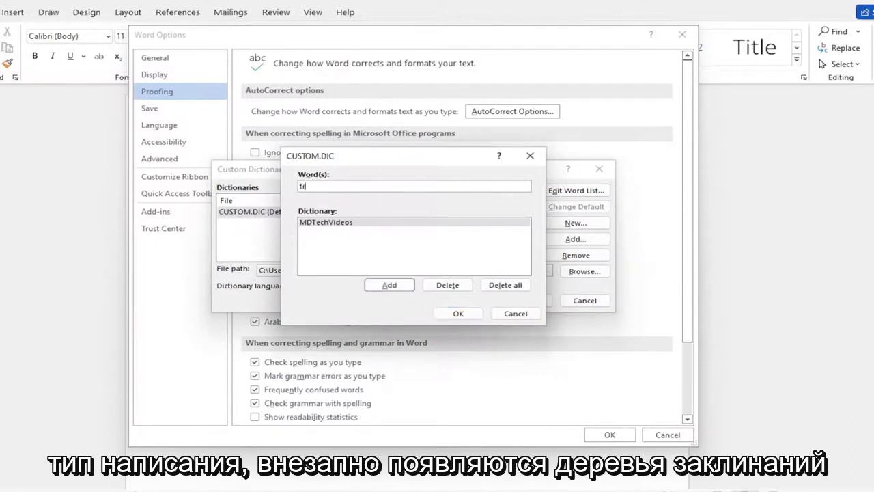
{"action": "type", "text": "treees"}
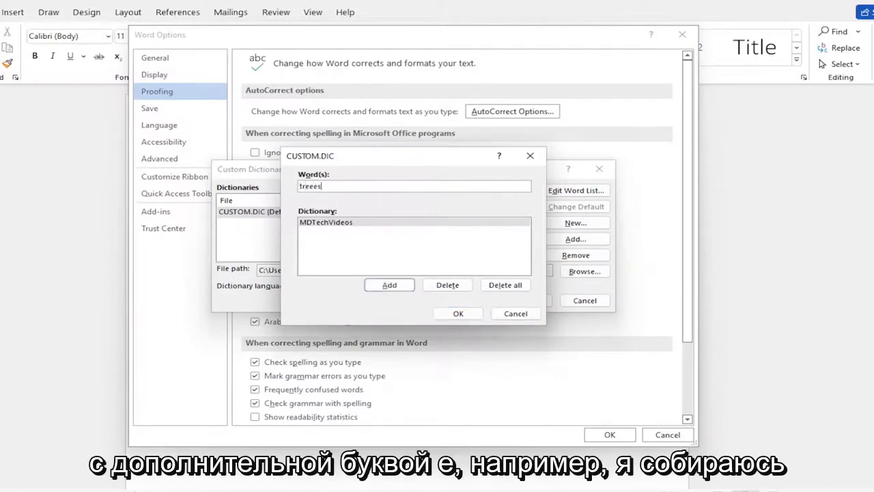
{"action": "left_click", "coordinate": [390, 286]}
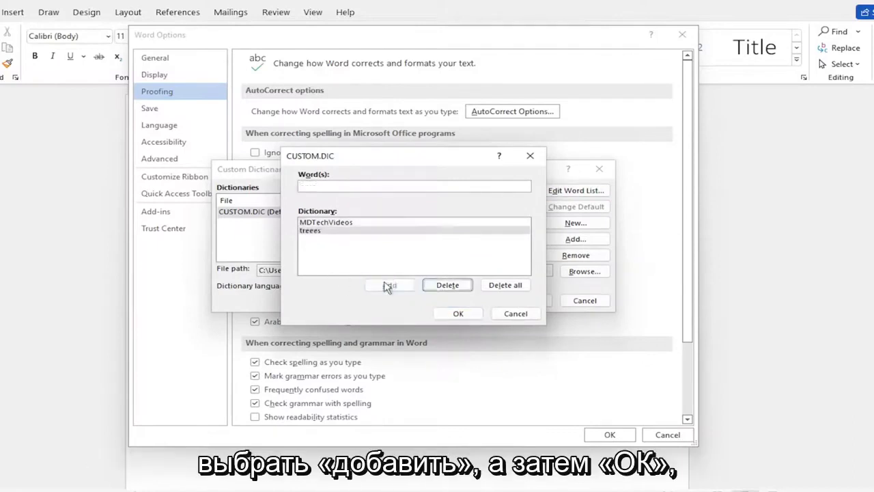
{"action": "left_click", "coordinate": [458, 313]}
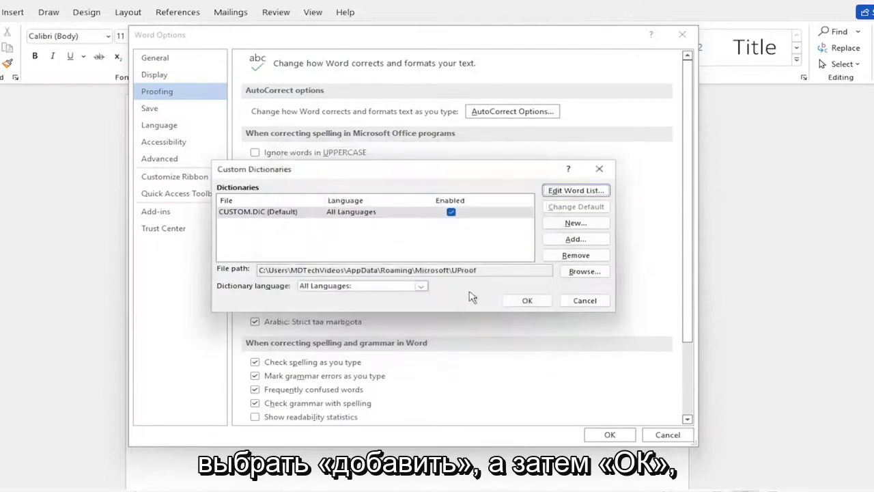
Confirm the dictionary settings so 'Treees' in the document is accepted, returning to Proofing options.
{"action": "left_click", "coordinate": [527, 300]}
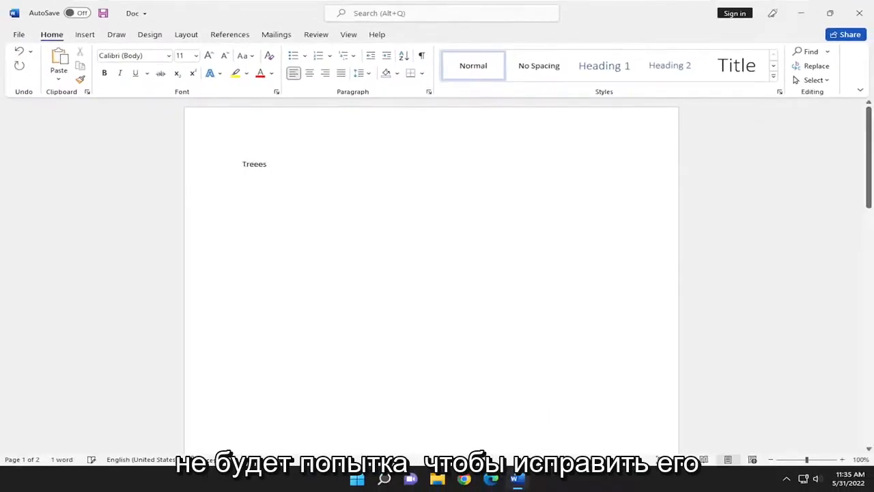
{"action": "left_click", "coordinate": [251, 175]}
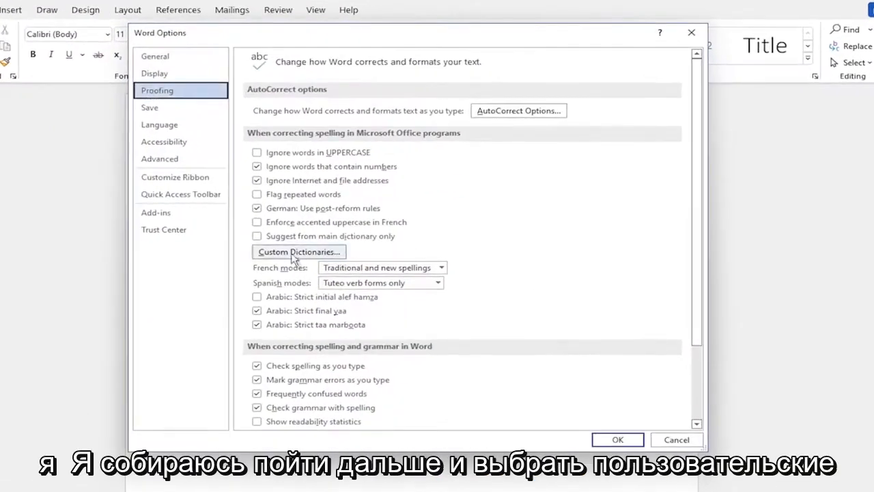
Delete 'treees' from the default custom dictionary so 'Treees' is flagged misspelled again.
{"action": "left_click", "coordinate": [298, 252]}
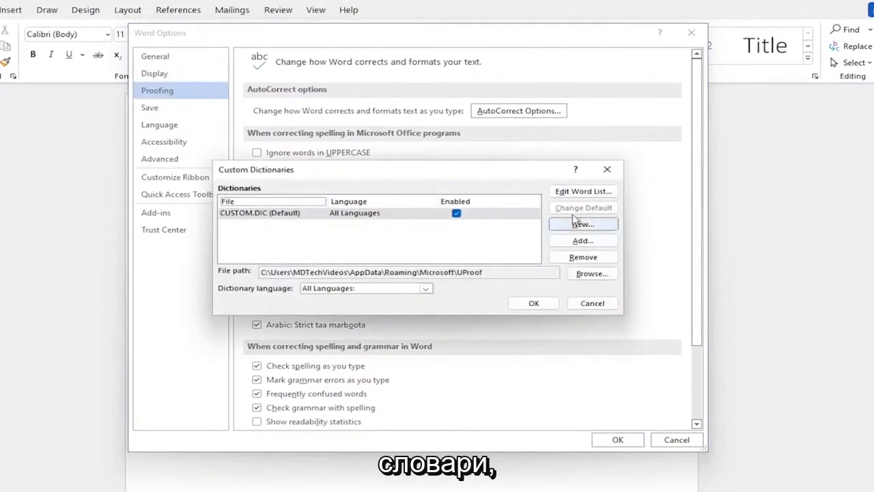
{"action": "left_click", "coordinate": [581, 191]}
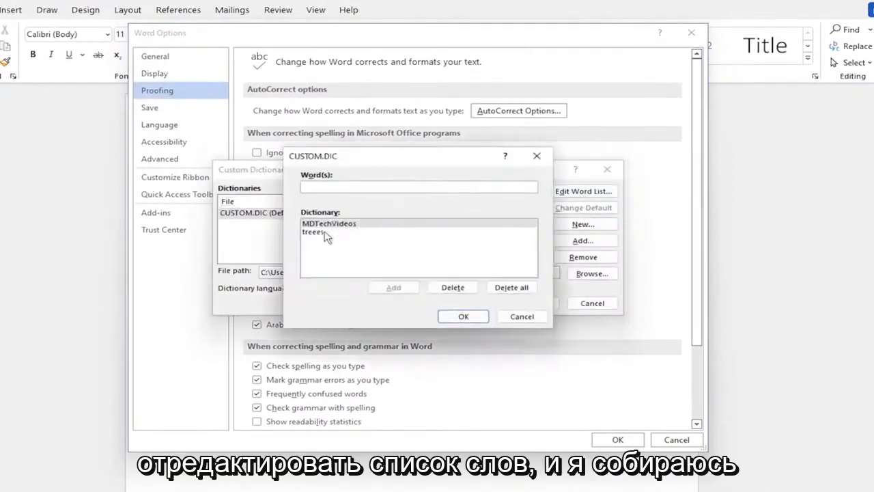
{"action": "left_click", "coordinate": [452, 287]}
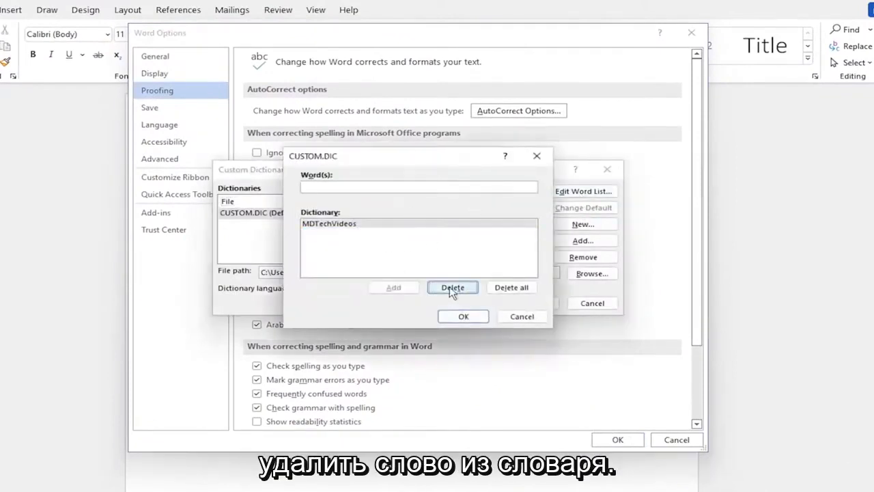
{"action": "left_click", "coordinate": [451, 286]}
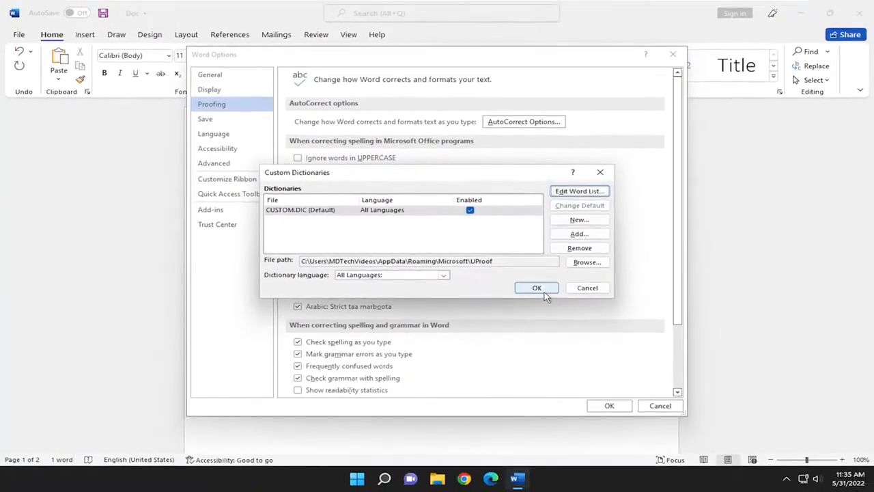
{"action": "left_click", "coordinate": [537, 287]}
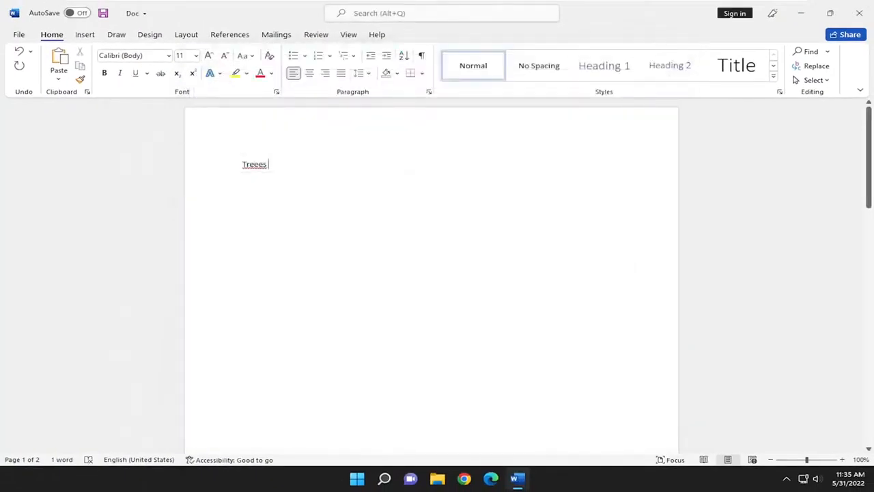